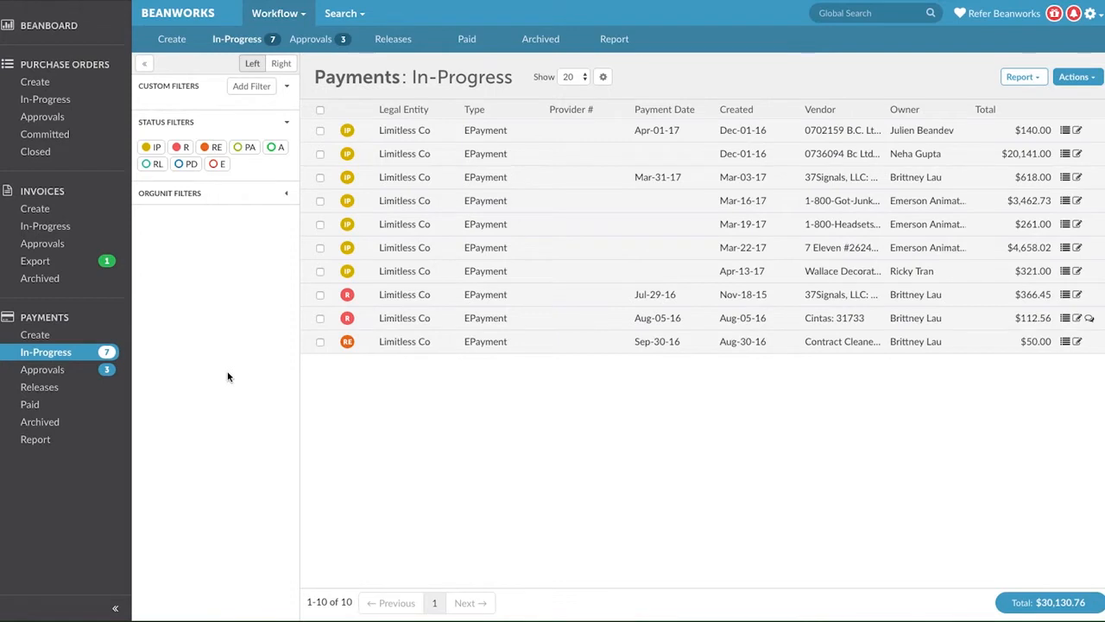
pyautogui.moveTo(524, 275)
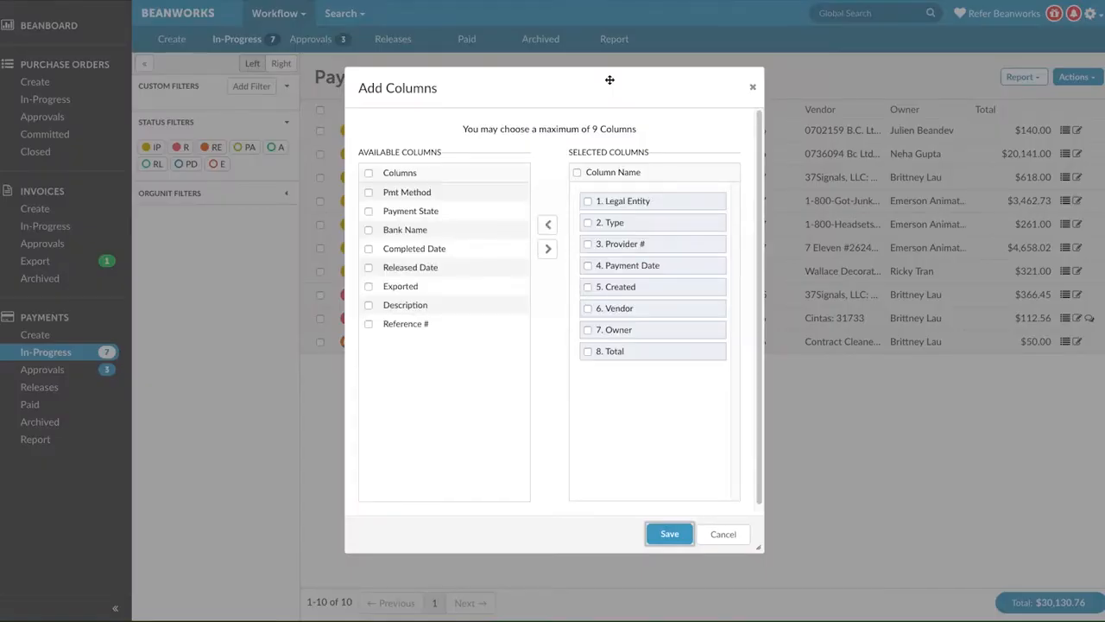
# Step: Add Reference # as the second column and sort it highest first
pyautogui.click(368, 324)
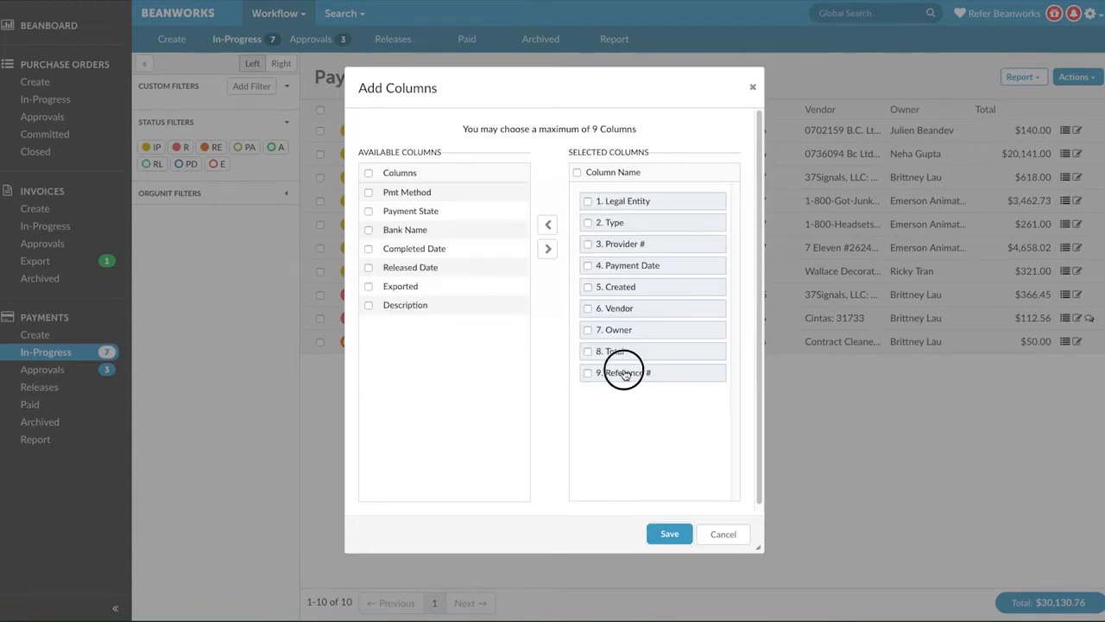
pyautogui.moveTo(626, 373); pyautogui.dragTo(622, 222)
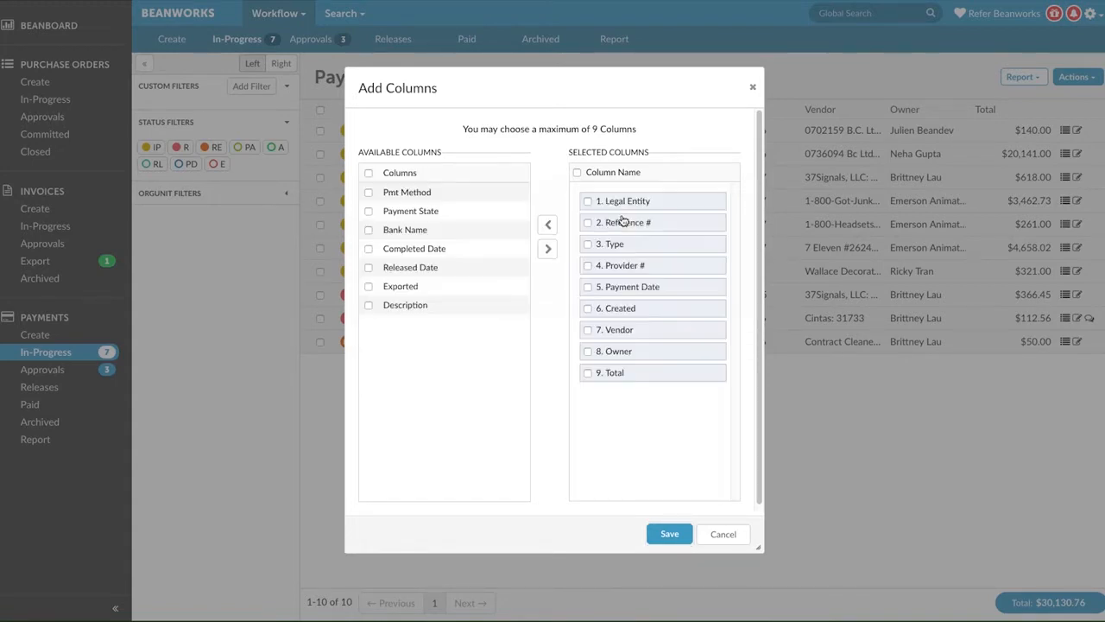
pyautogui.click(669, 534)
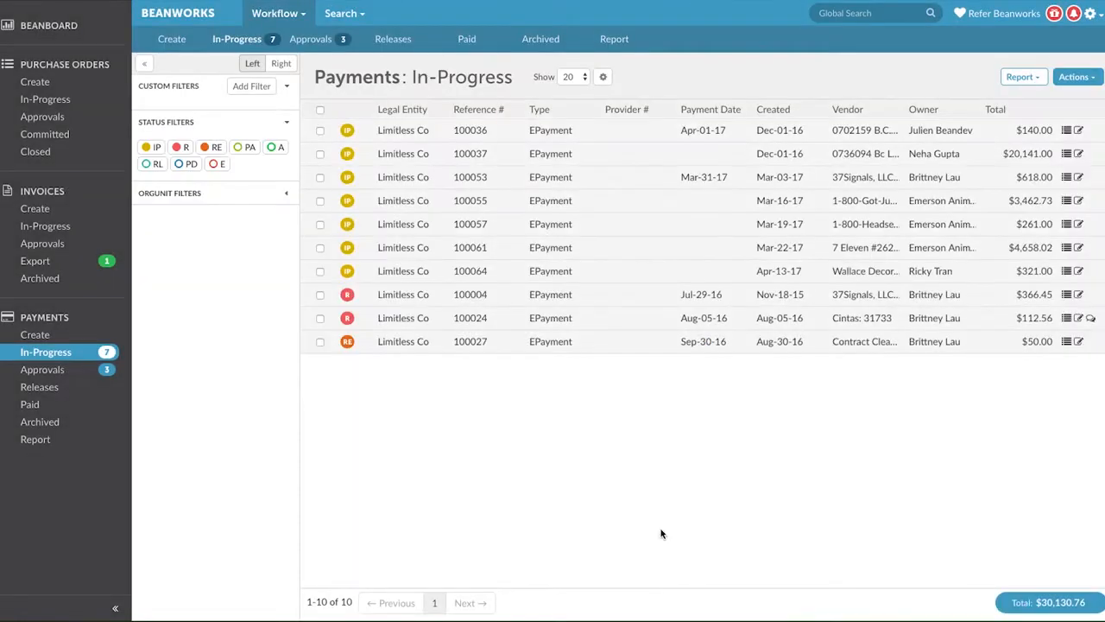
pyautogui.click(475, 110)
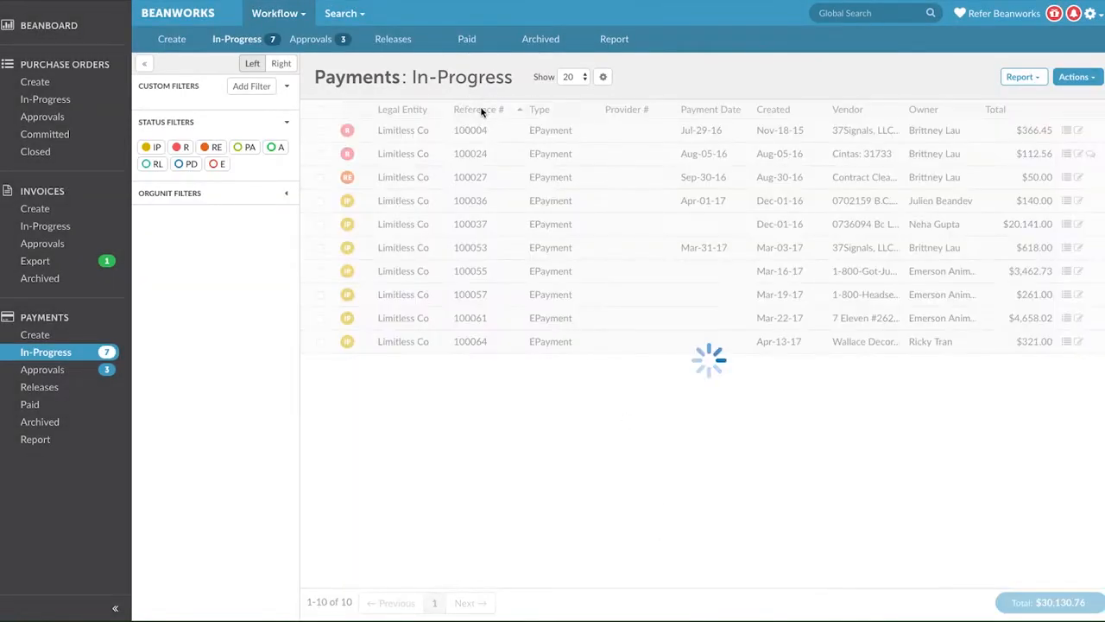
pyautogui.click(478, 109)
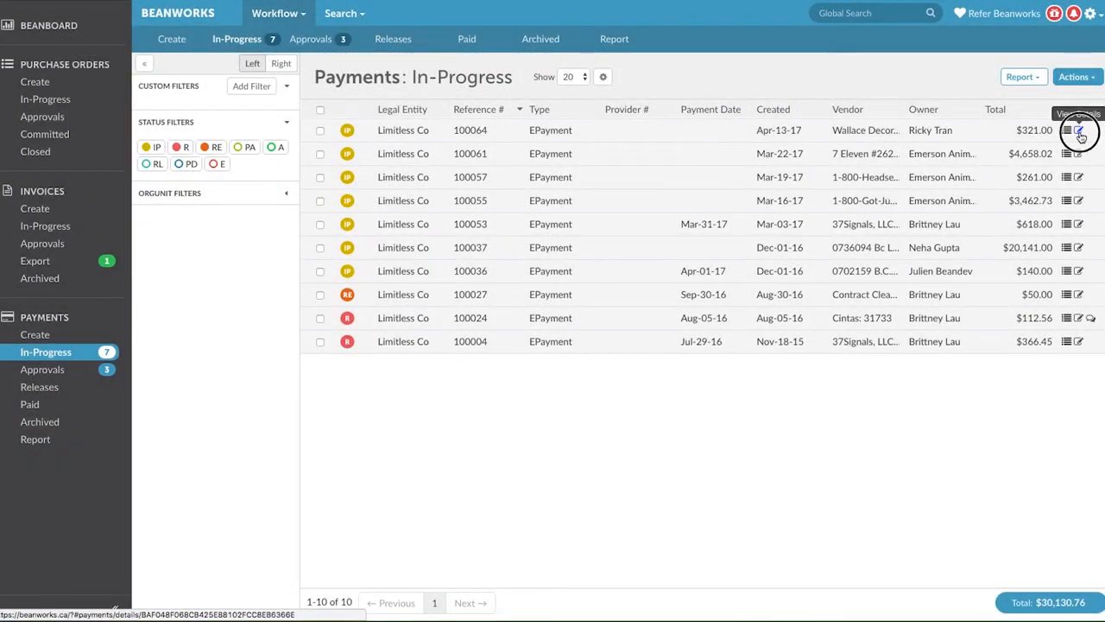
# Step: Open payment 100009's details, expand Comments, and zoom in on the invoice preview
pyautogui.click(1080, 131)
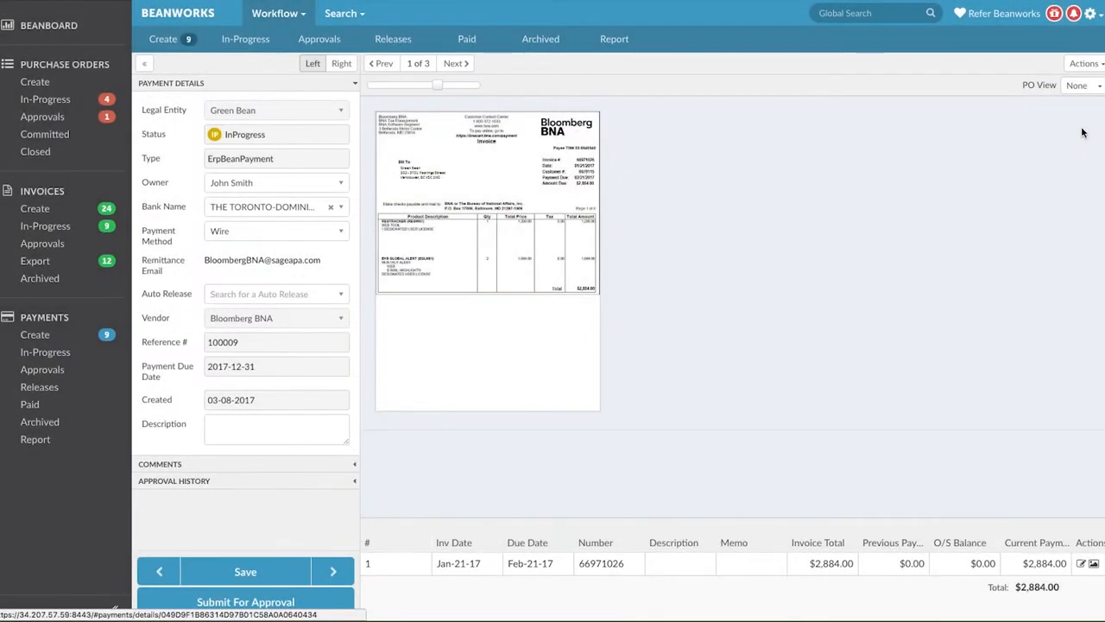
pyautogui.moveTo(437, 467)
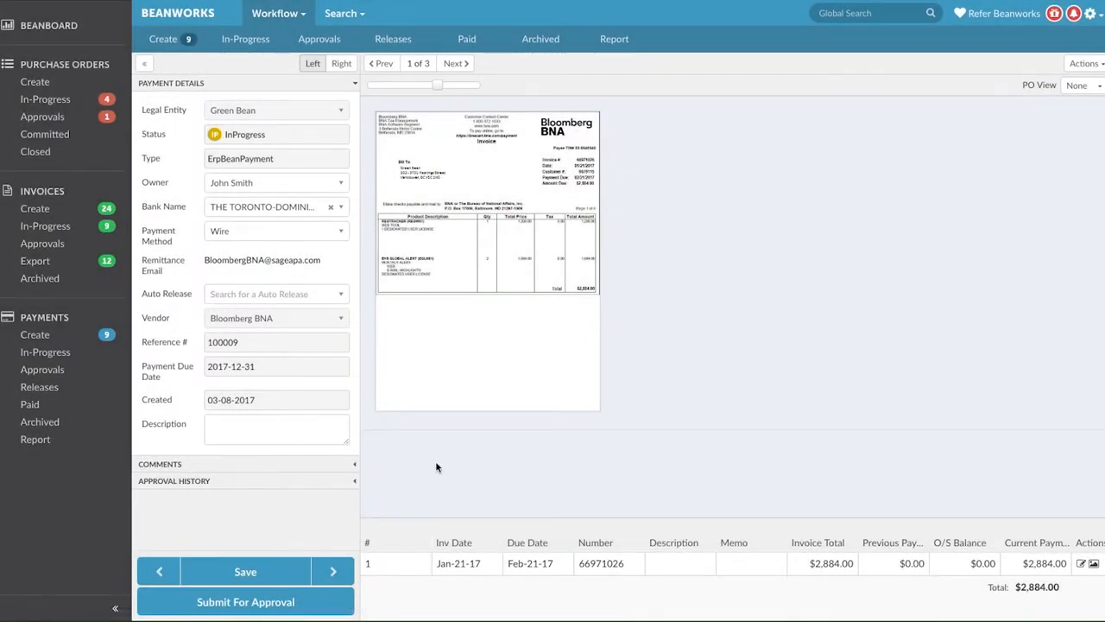
pyautogui.click(159, 464)
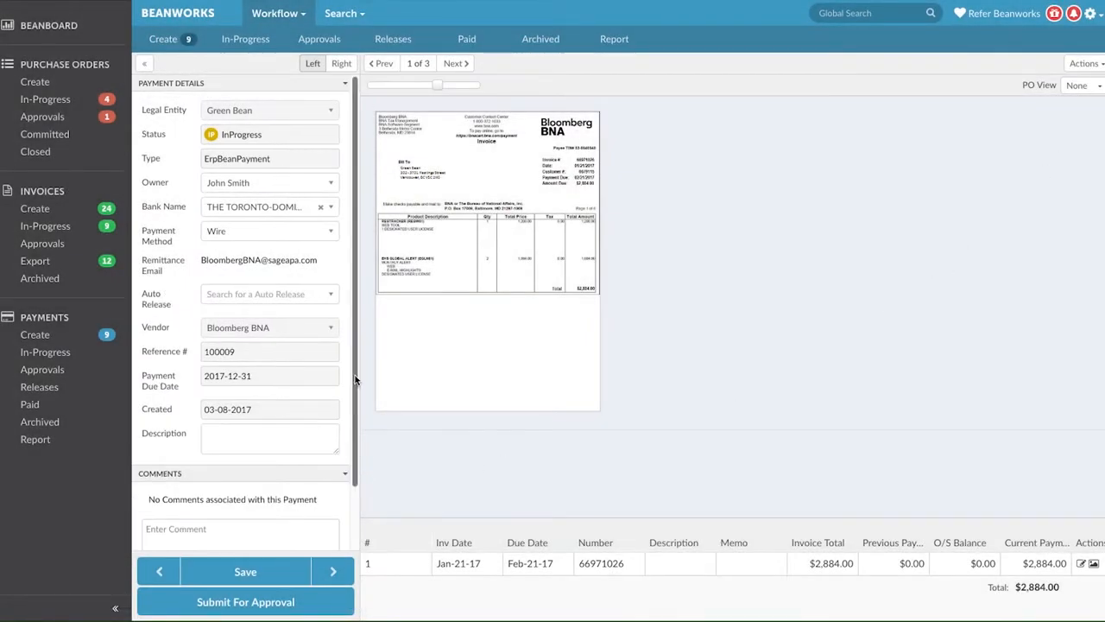
pyautogui.scroll(-3)
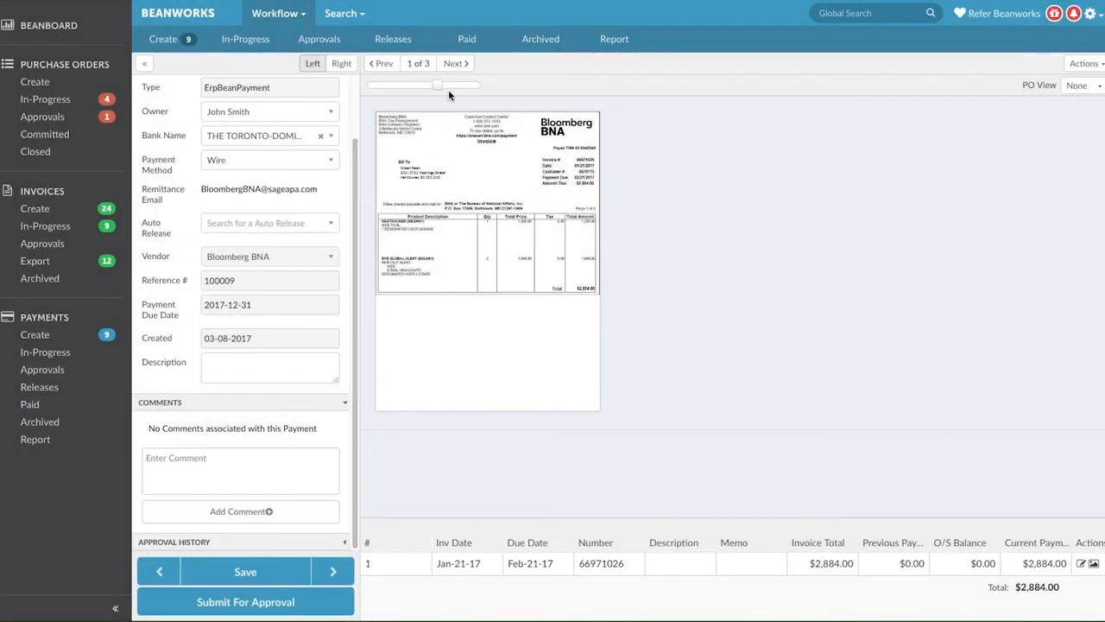
pyautogui.moveTo(436, 85); pyautogui.dragTo(445, 84)
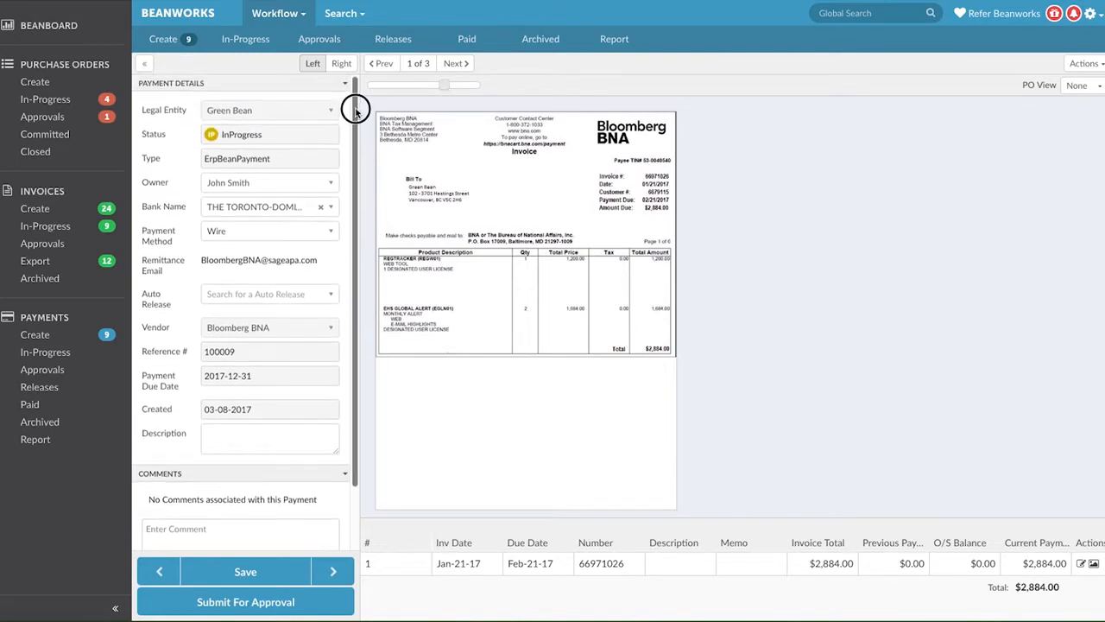
# Step: Leave the Owner unchanged, choose Auto Release, and select [CAD] Bank of Montreal (2310)
pyautogui.click(330, 182)
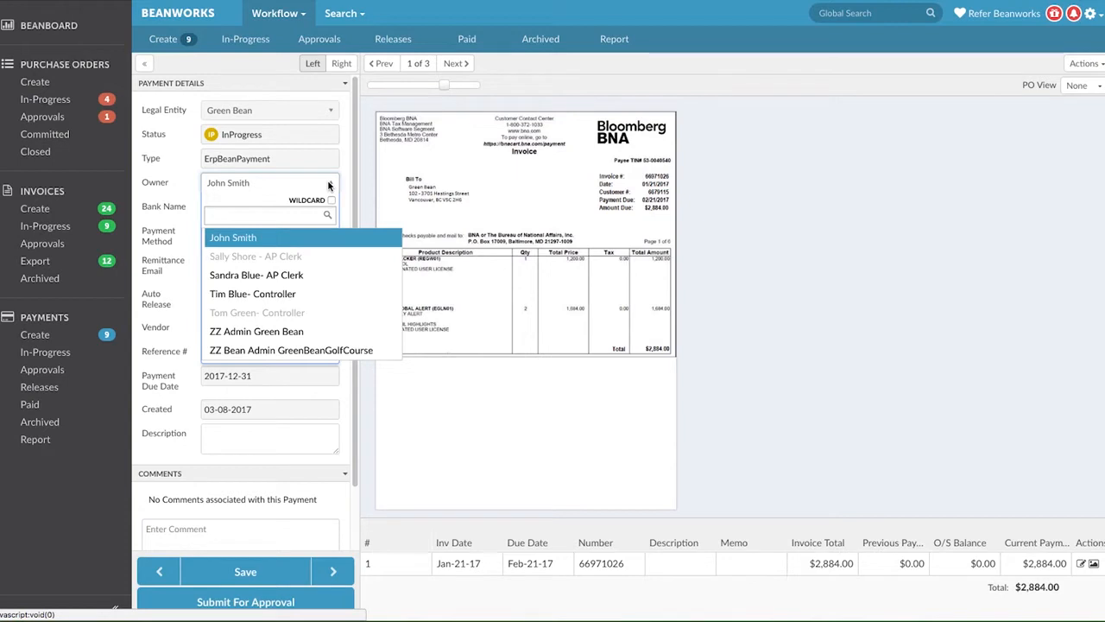
pyautogui.click(232, 237)
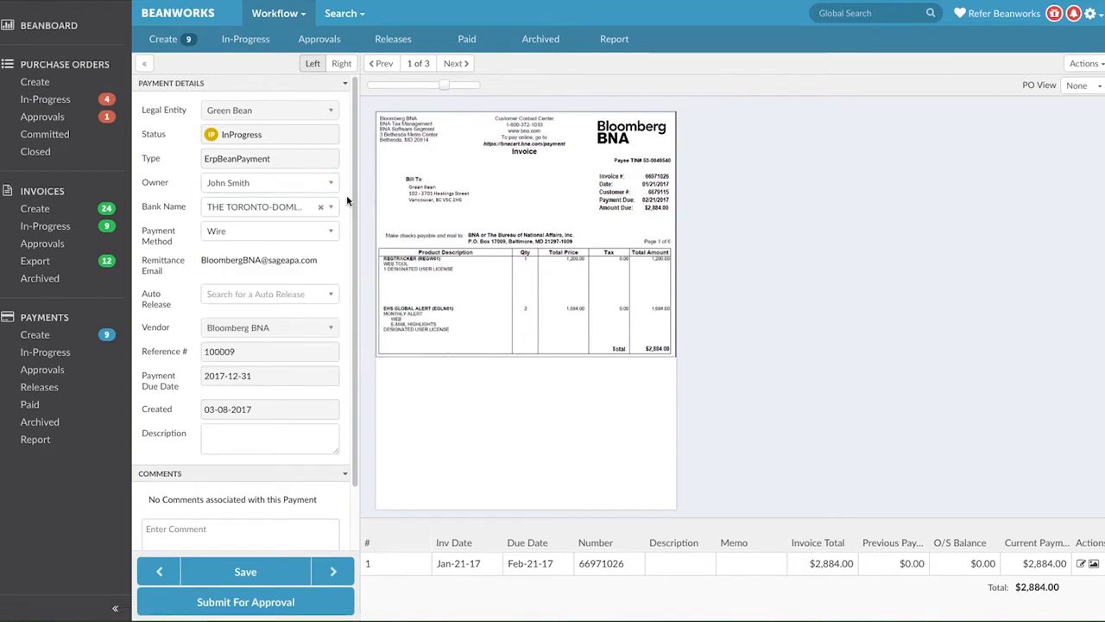
pyautogui.moveTo(334, 289)
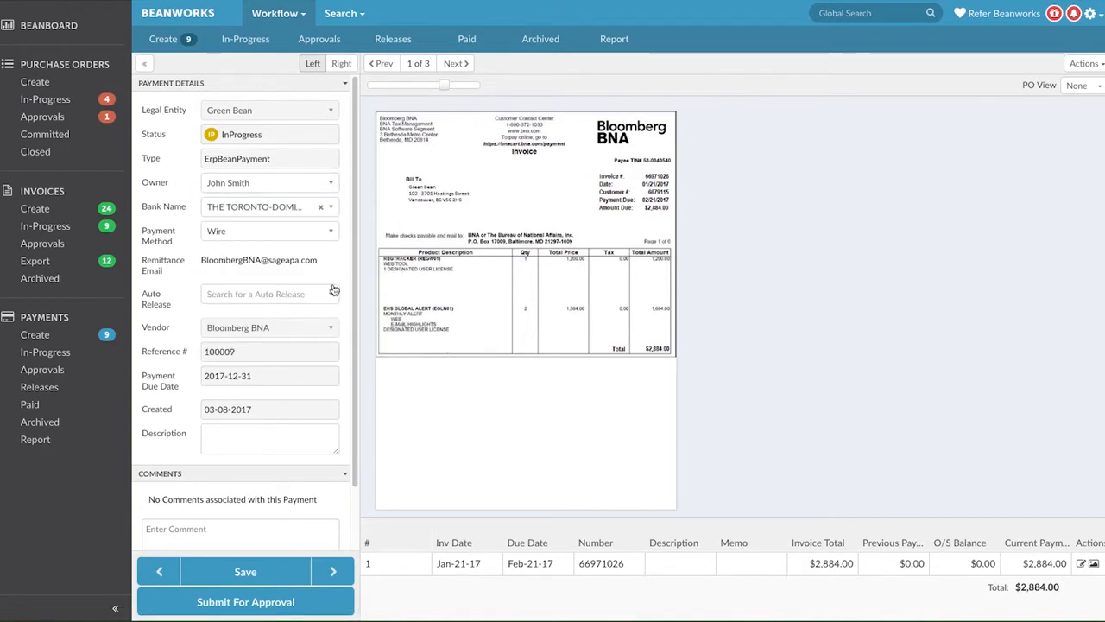
pyautogui.click(270, 294)
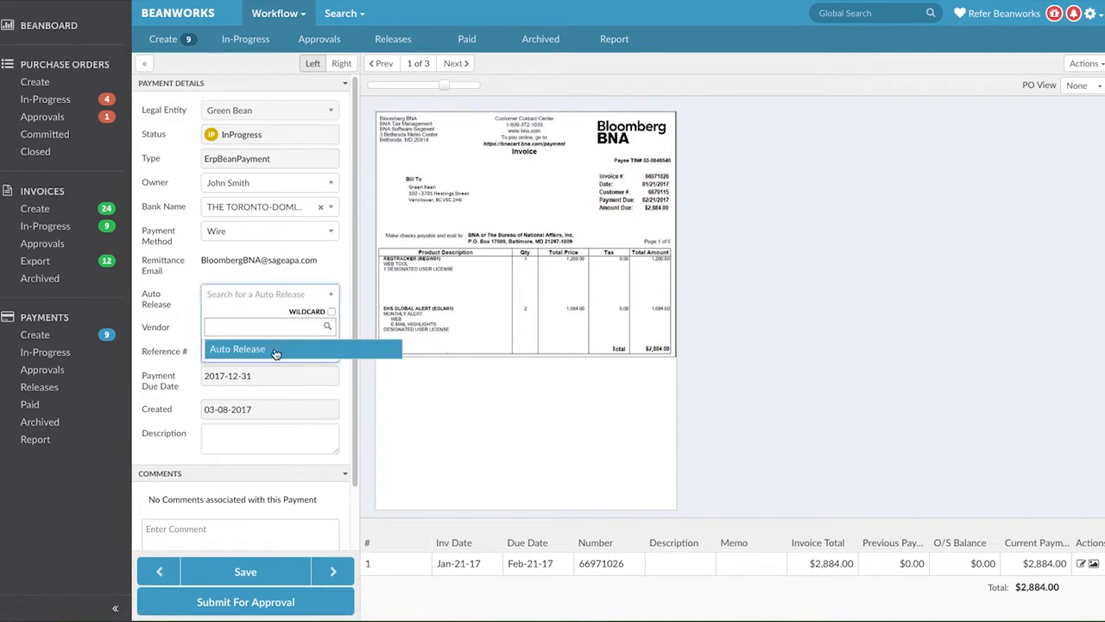
pyautogui.click(237, 349)
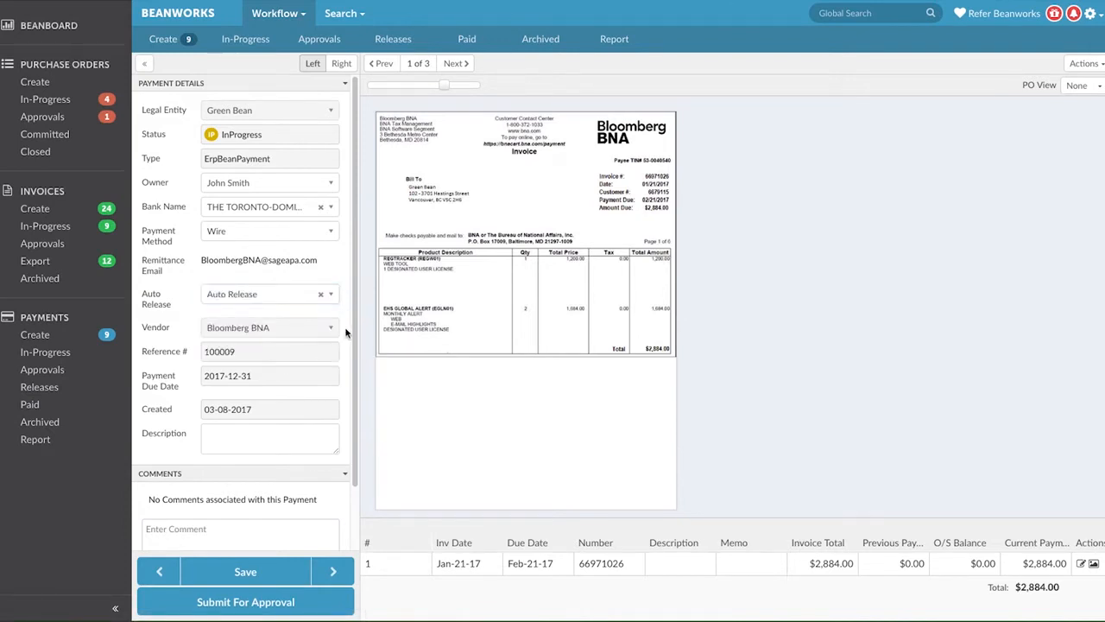
pyautogui.moveTo(311, 388)
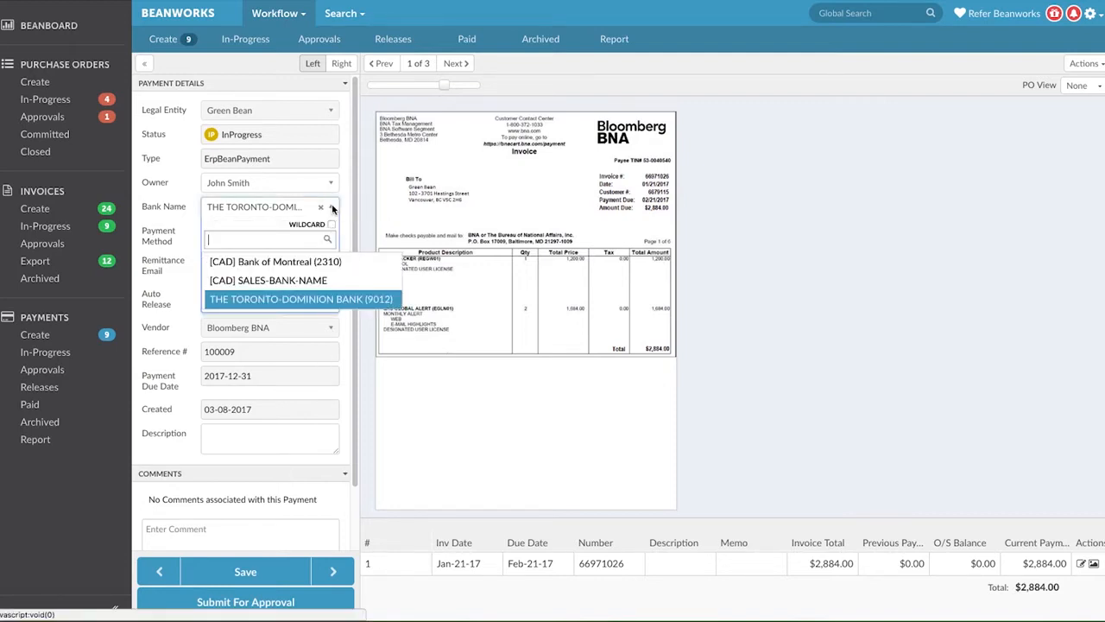
pyautogui.click(274, 260)
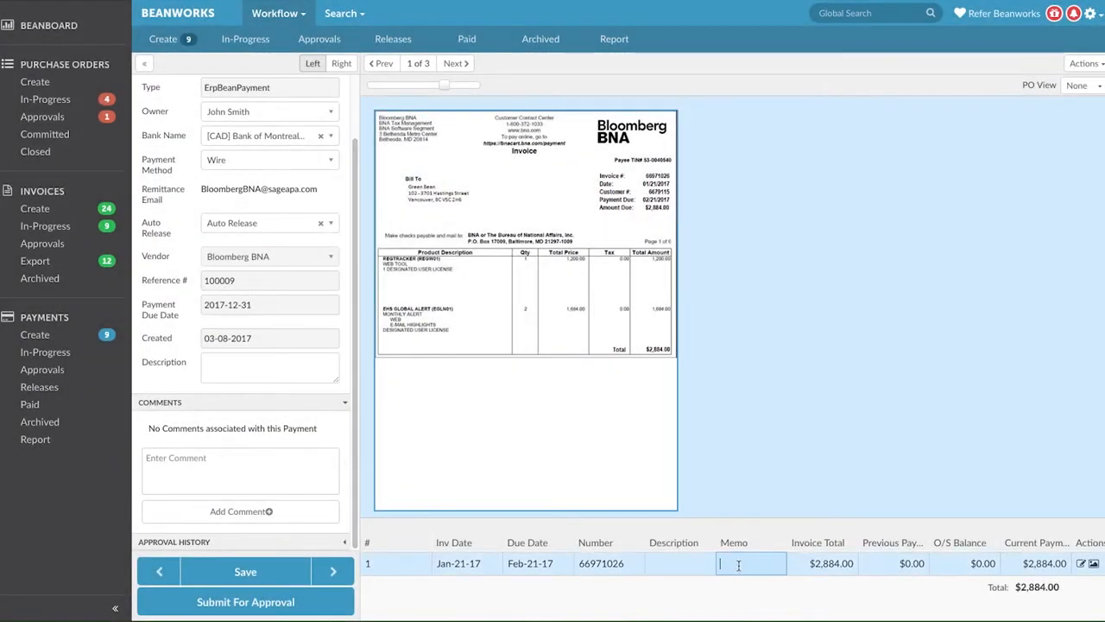
# Step: Enter 'account#' in the invoice line's Memo cell
pyautogui.write('account#')
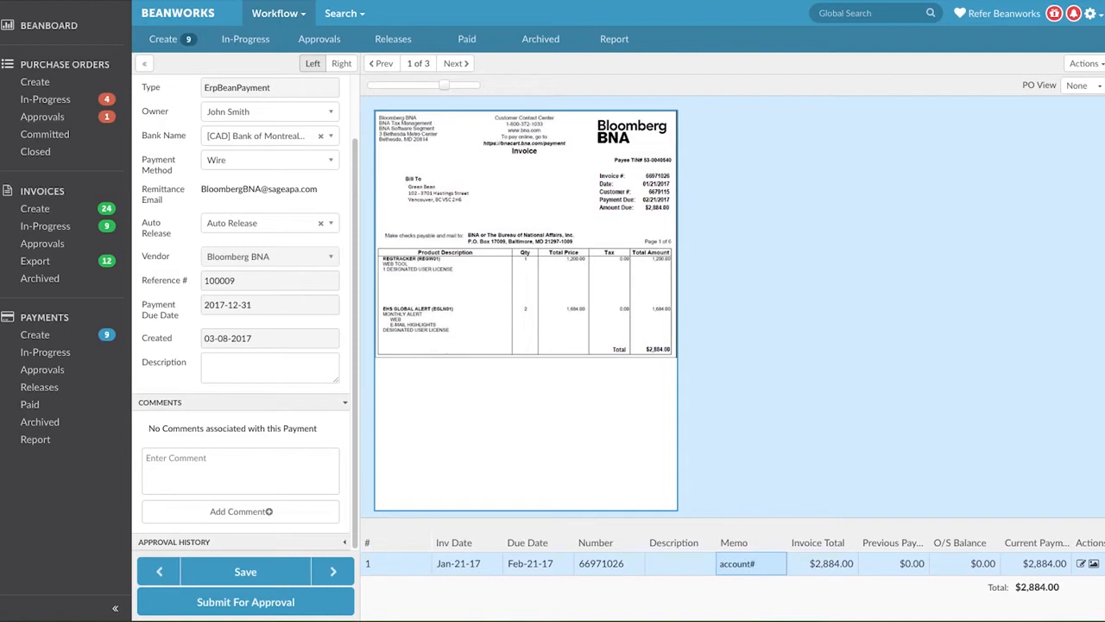
pyautogui.moveTo(861, 586)
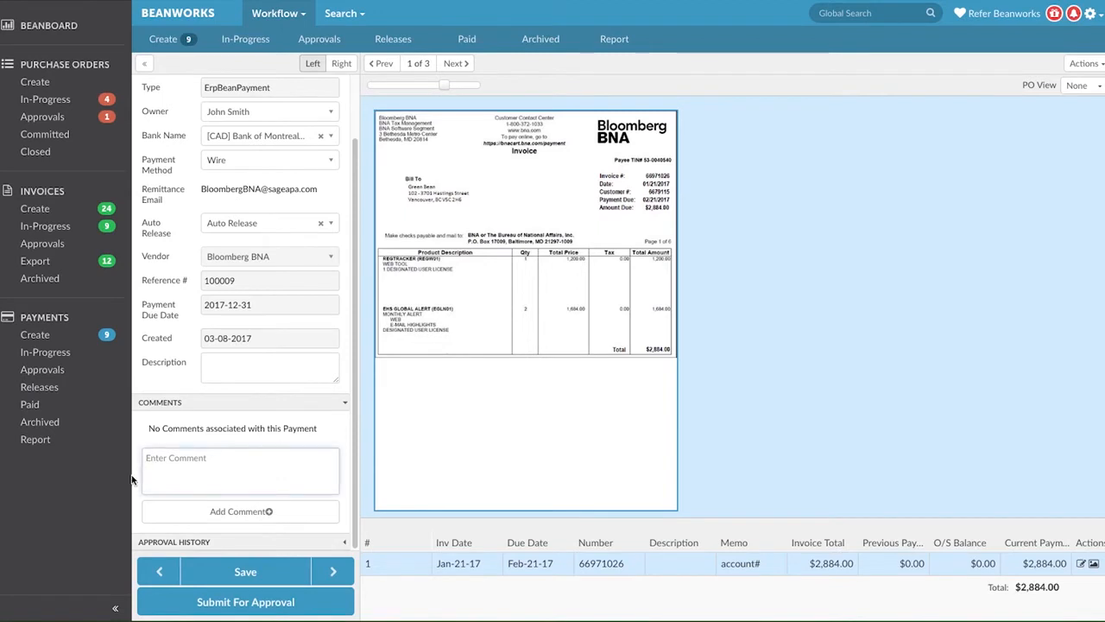
# Step: Post the comment 'When do we want to send this payment out?' and save
pyautogui.write('When do we want to send')
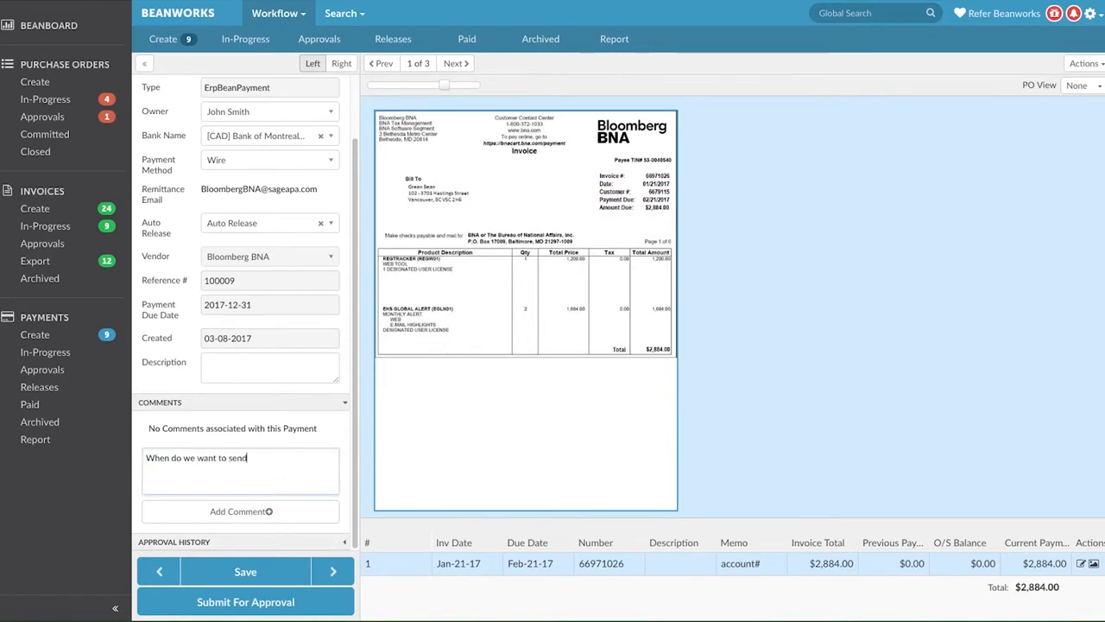
pyautogui.write('this payment out?')
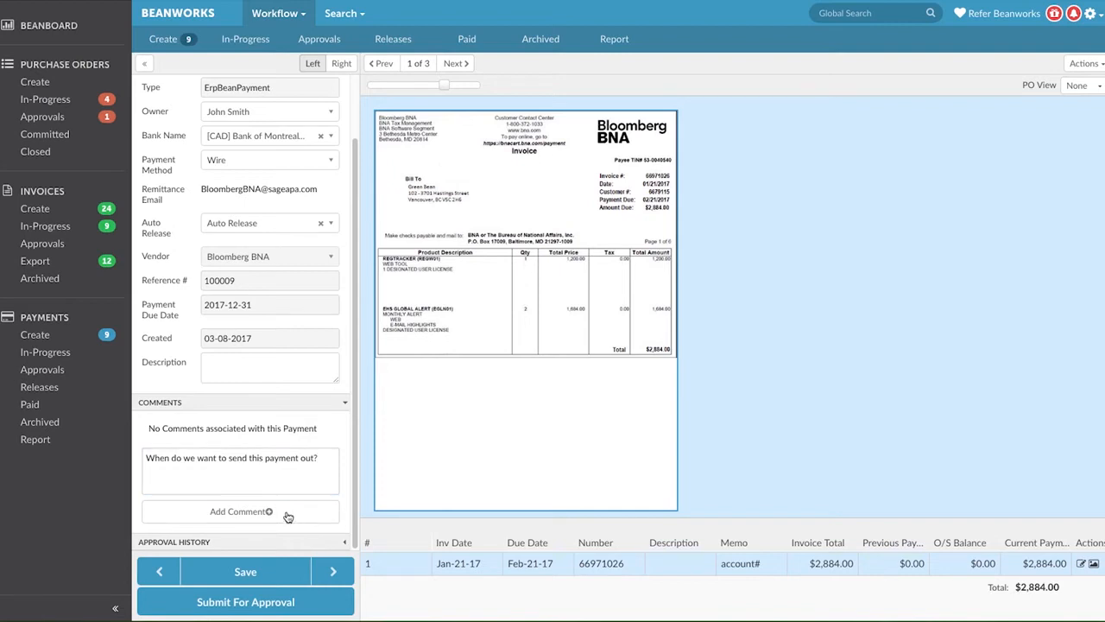
pyautogui.click(241, 511)
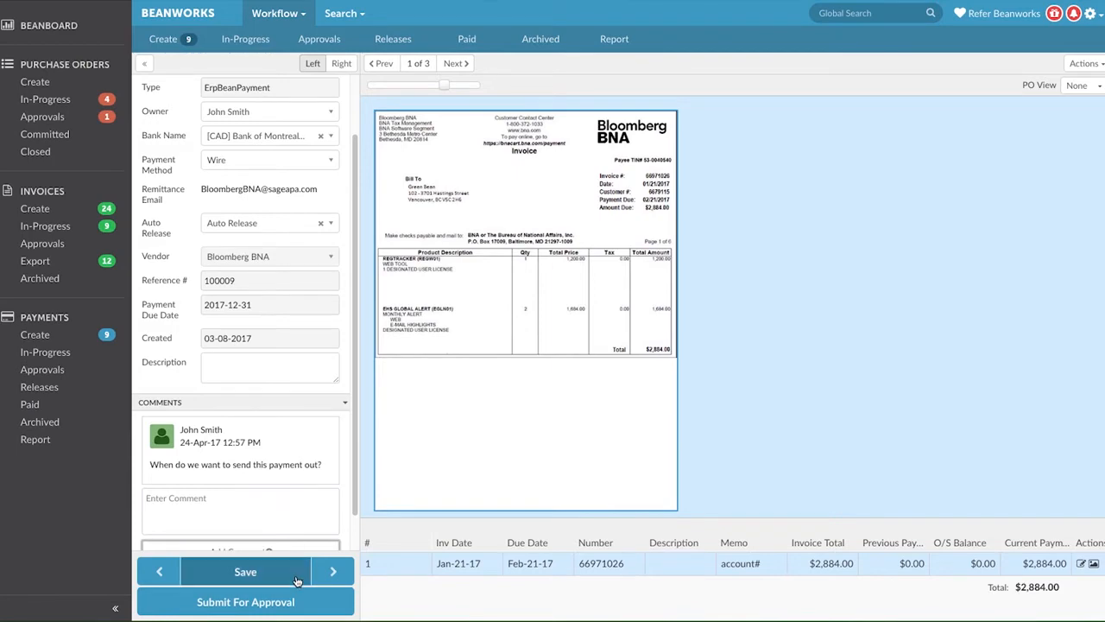
pyautogui.click(245, 571)
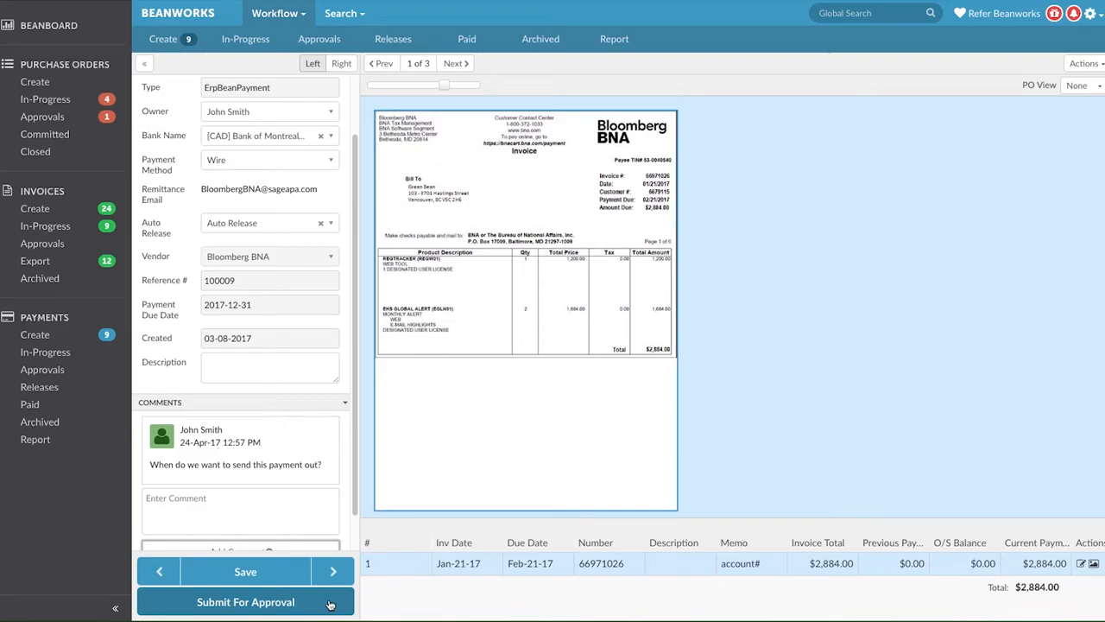
# Step: Save and submit the payment for approval, then open Actions on the 1-800-Got-Junk payment
pyautogui.click(246, 602)
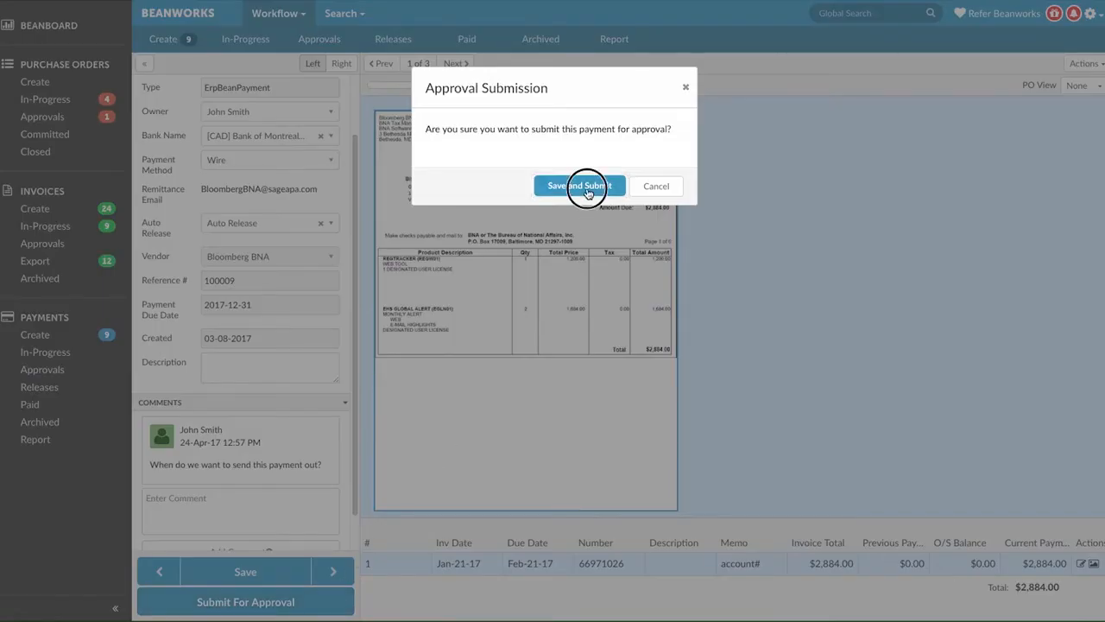
pyautogui.click(579, 186)
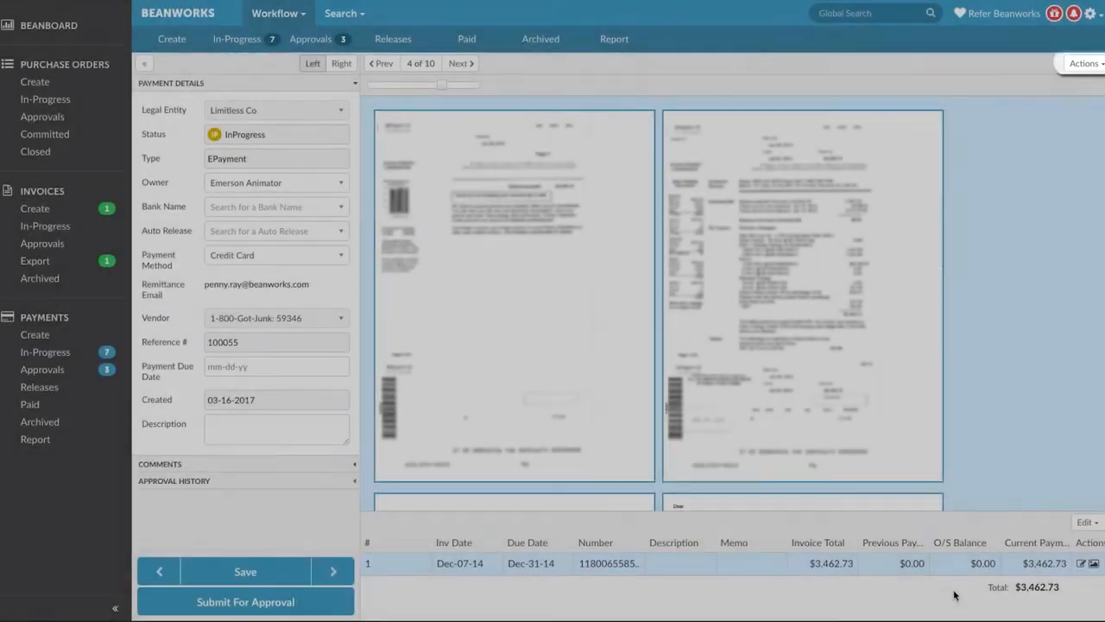
pyautogui.click(1084, 64)
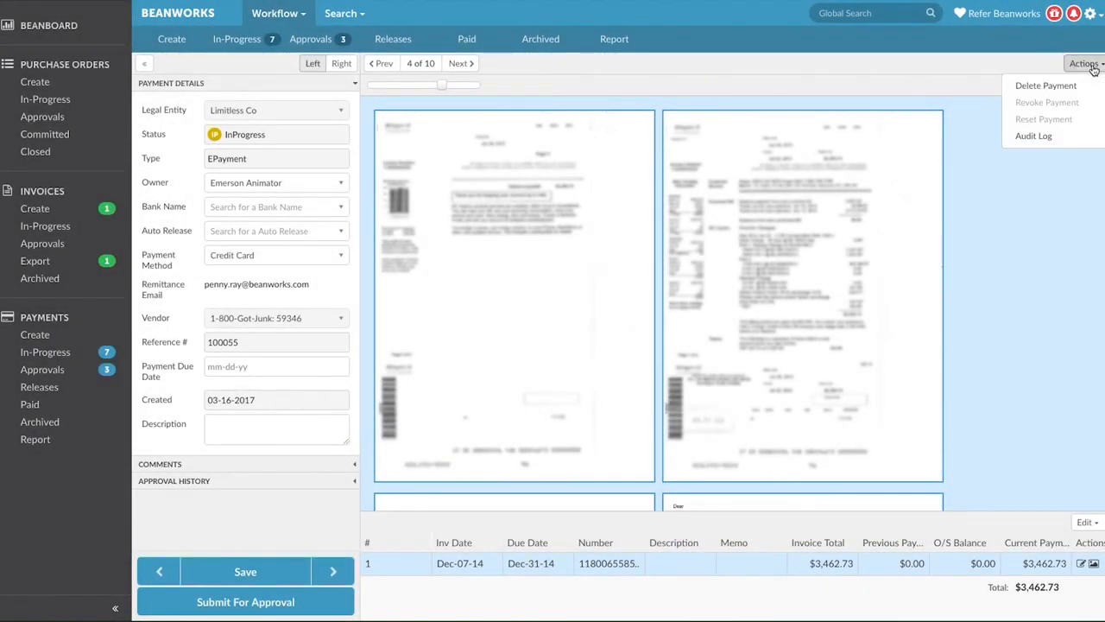